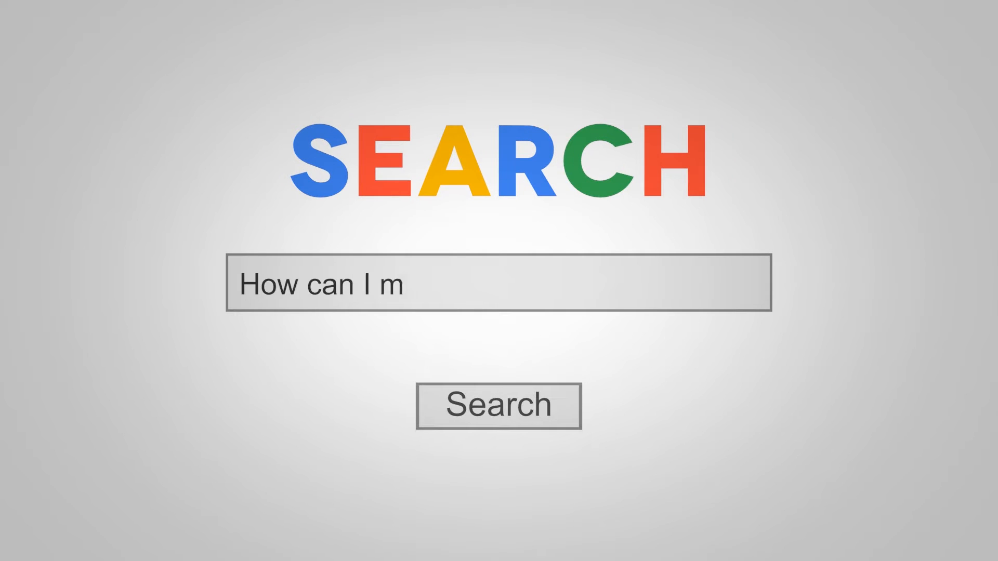
Complete the search query 'How can I make myself great' and submit it to reveal the EnTrance logo.
text(ake myself great)
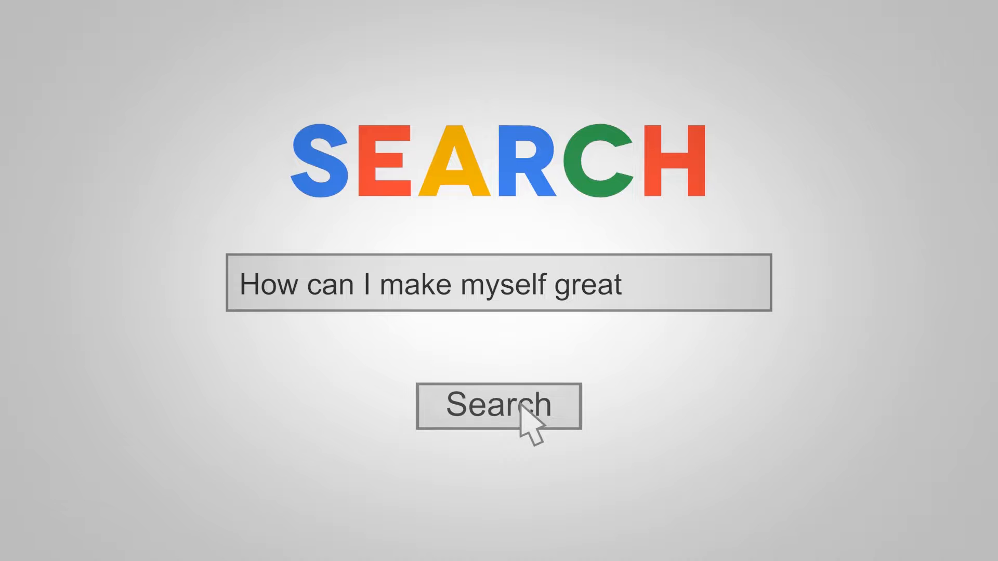
click(525, 420)
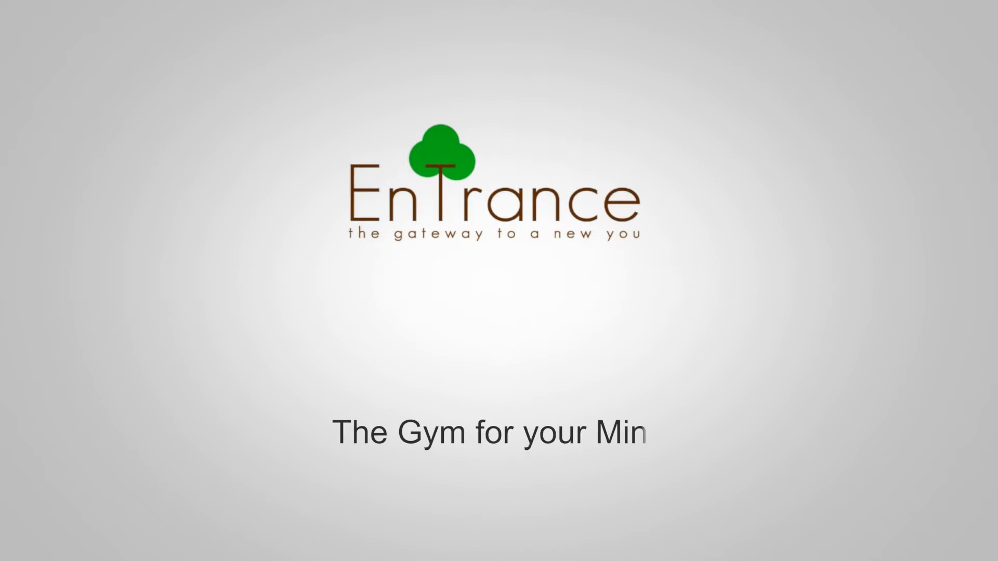